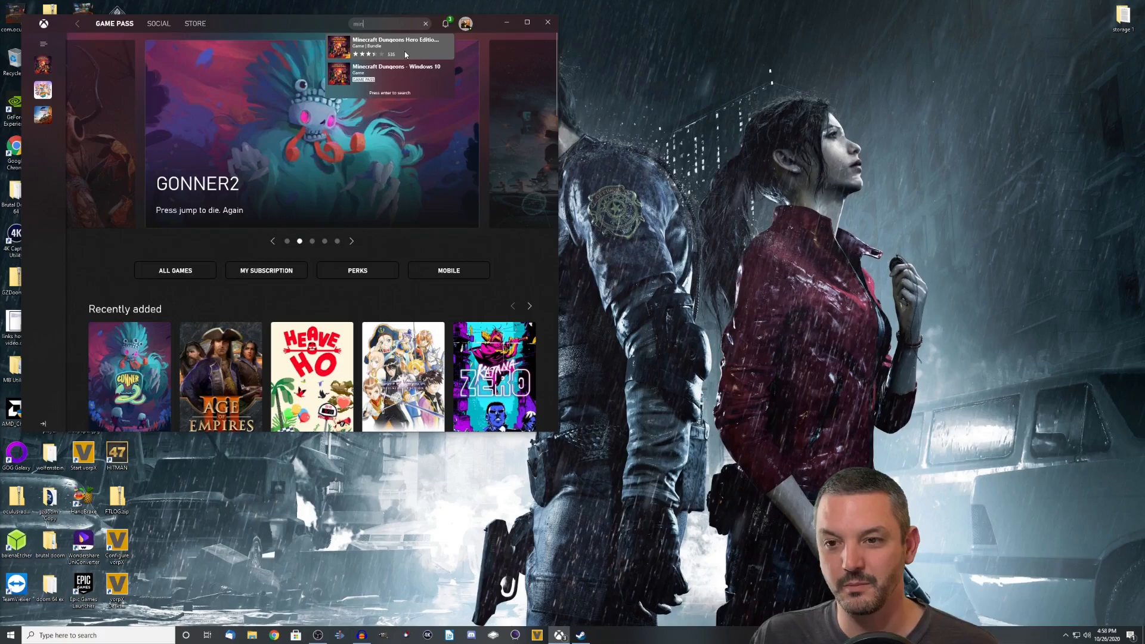
Open the Minecraft Dungeons Hero Edition - Windows 10 page from the search dropdown.
{"action": "left_click", "coordinate": [395, 48]}
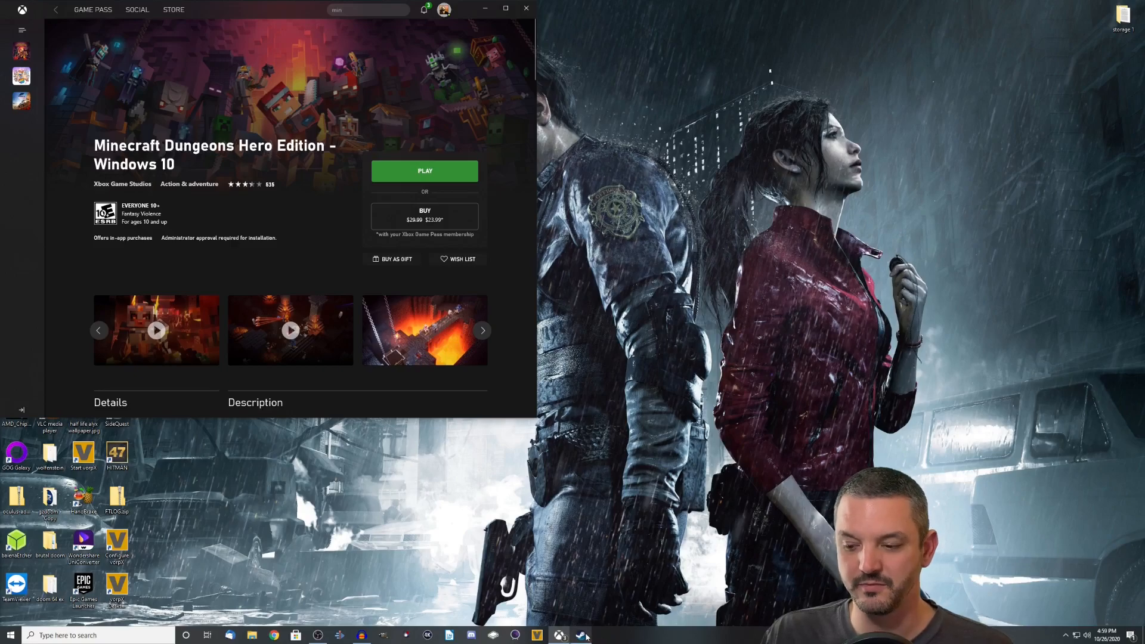
Bring up the Steam library and launch SteamVR from its Tools entry.
{"action": "left_click", "coordinate": [580, 635]}
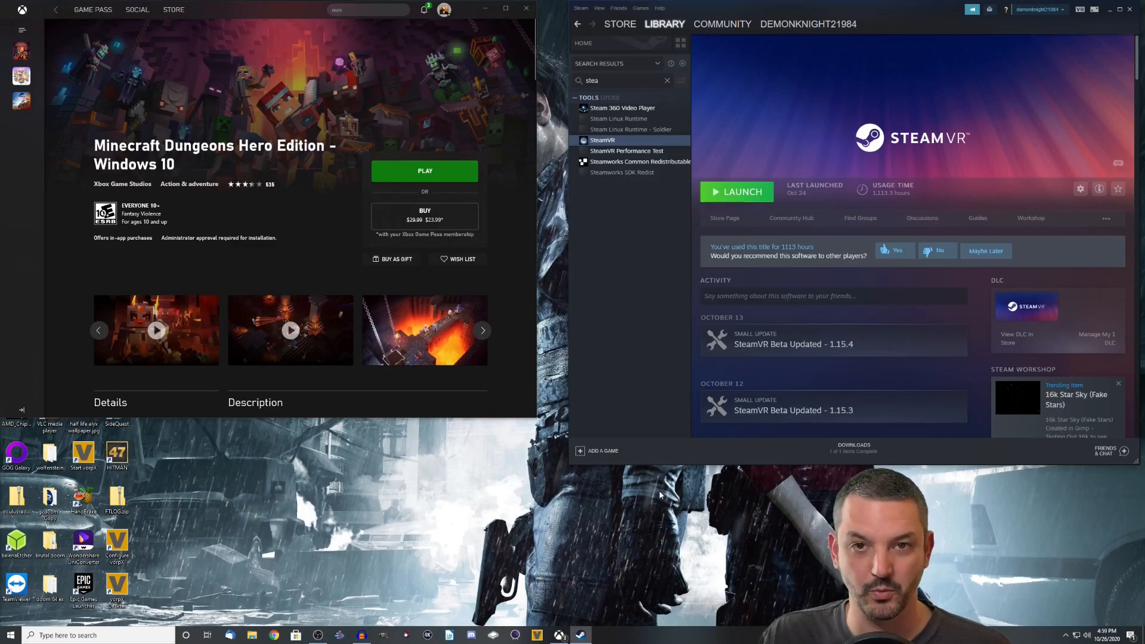
{"action": "mouse_move", "coordinate": [654, 502]}
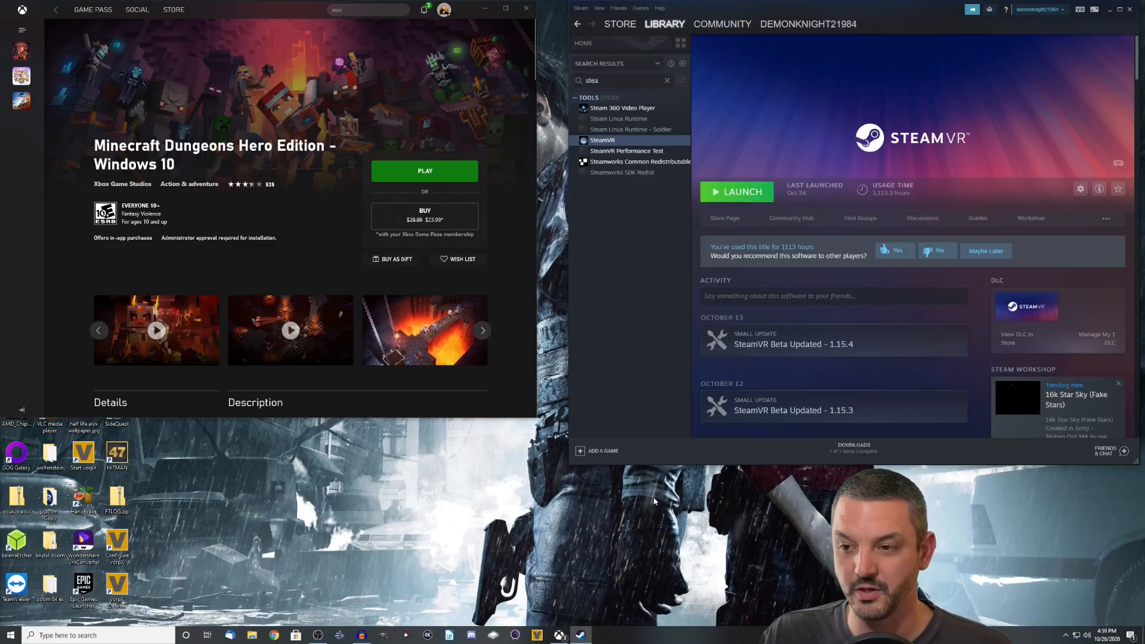
{"action": "mouse_move", "coordinate": [753, 262]}
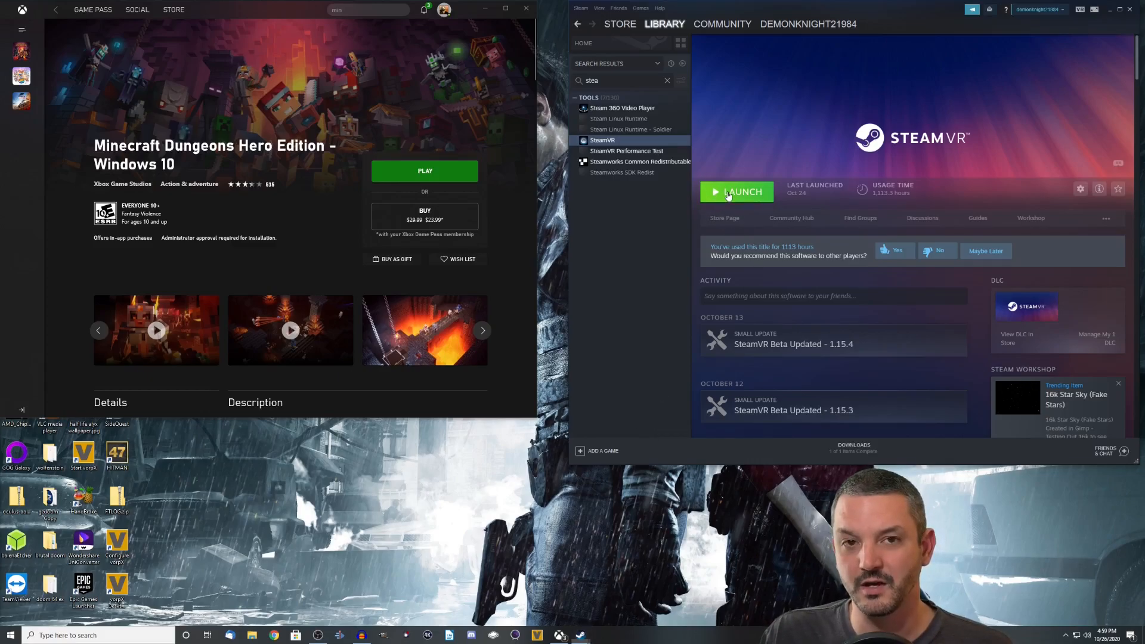
{"action": "left_click", "coordinate": [736, 191]}
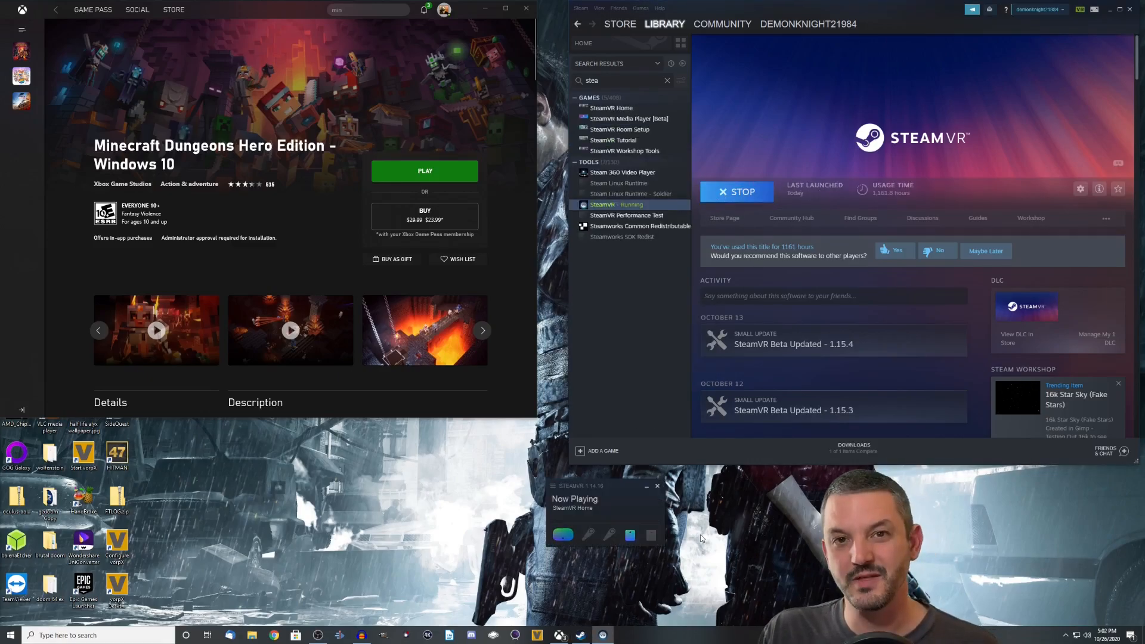
{"action": "mouse_move", "coordinate": [701, 525]}
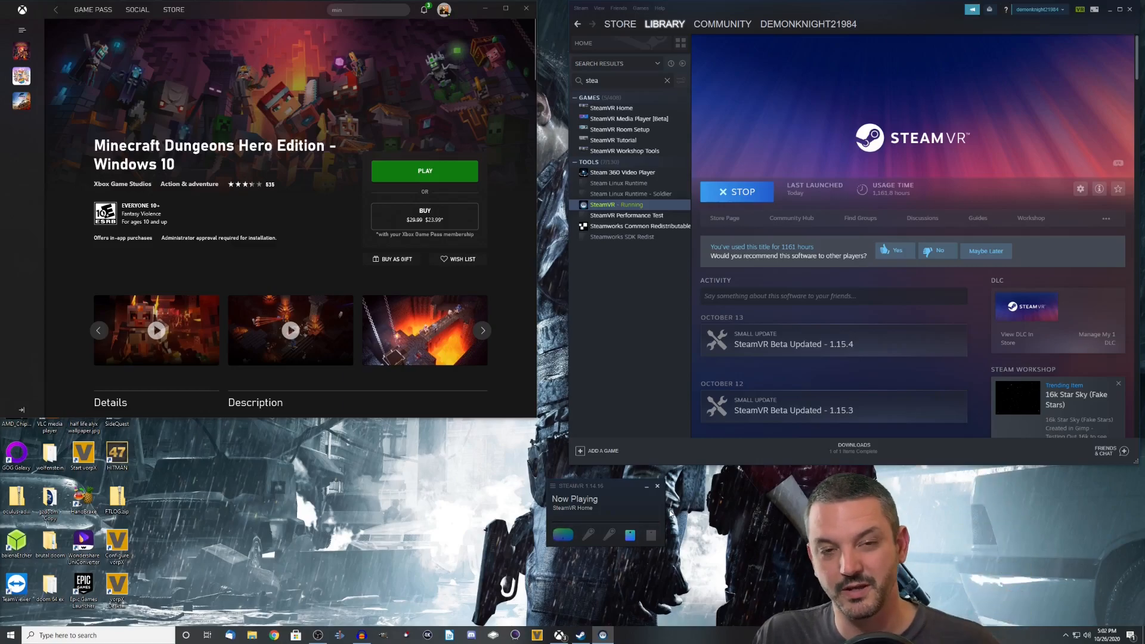
{"action": "mouse_move", "coordinate": [602, 525]}
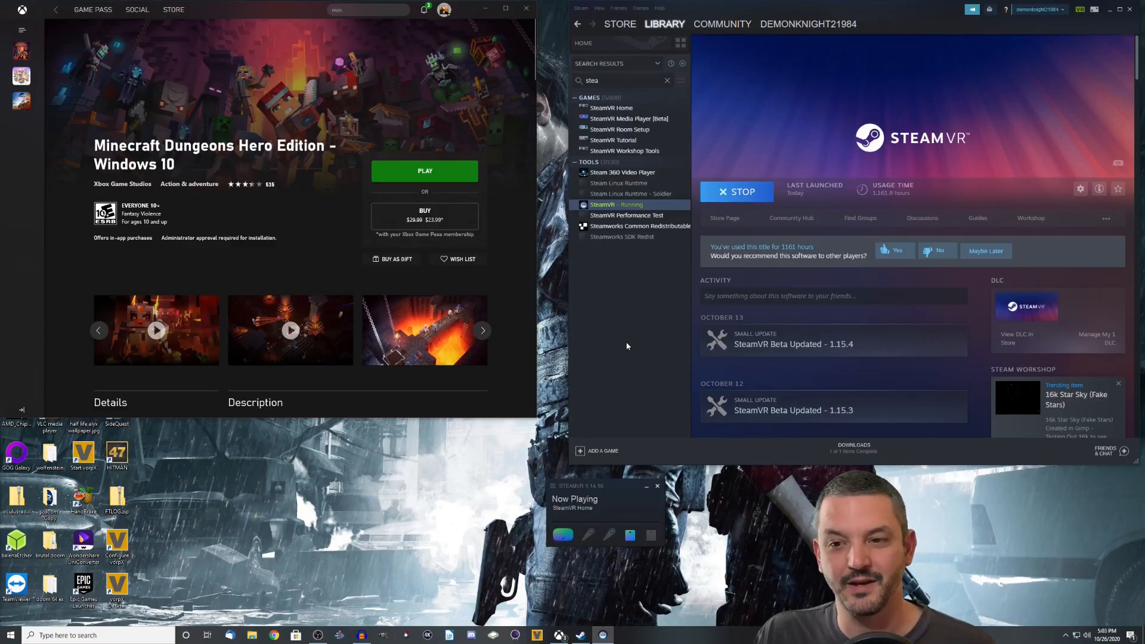
{"action": "mouse_move", "coordinate": [592, 432]}
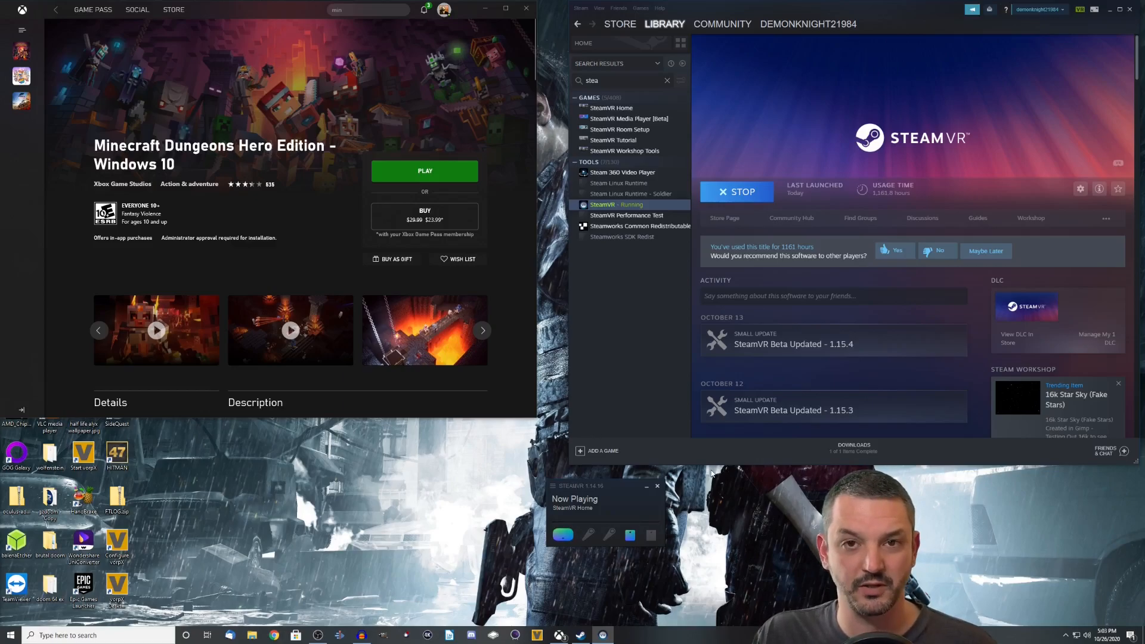
{"action": "mouse_move", "coordinate": [678, 451]}
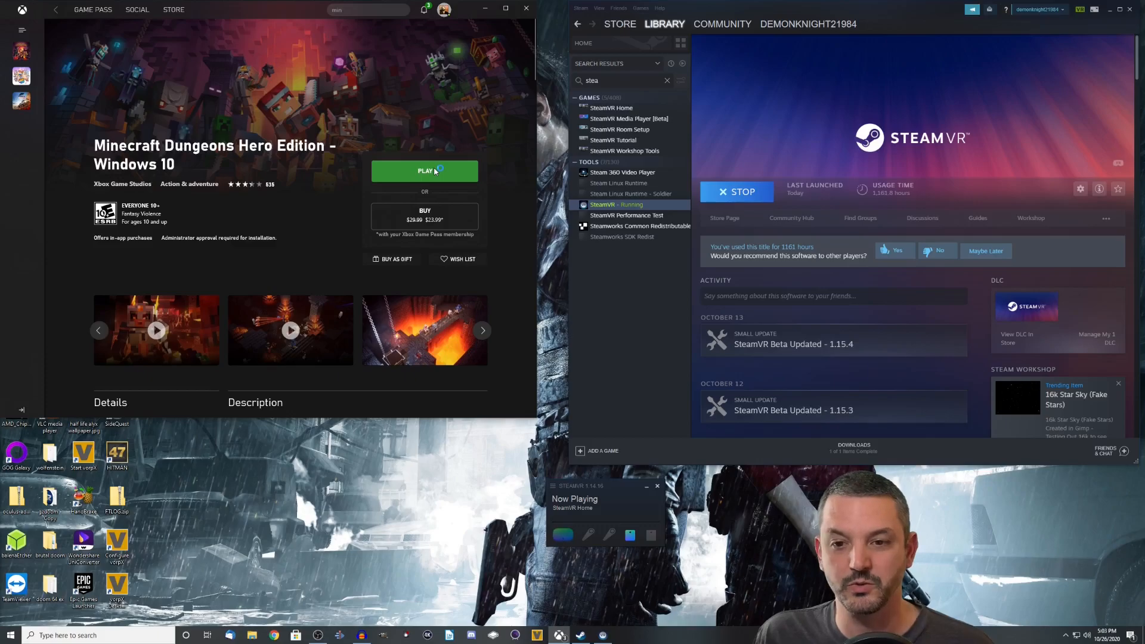
Launch Minecraft Dungeons via the green Play button so vorpX attaches to its window.
{"action": "left_click", "coordinate": [424, 171]}
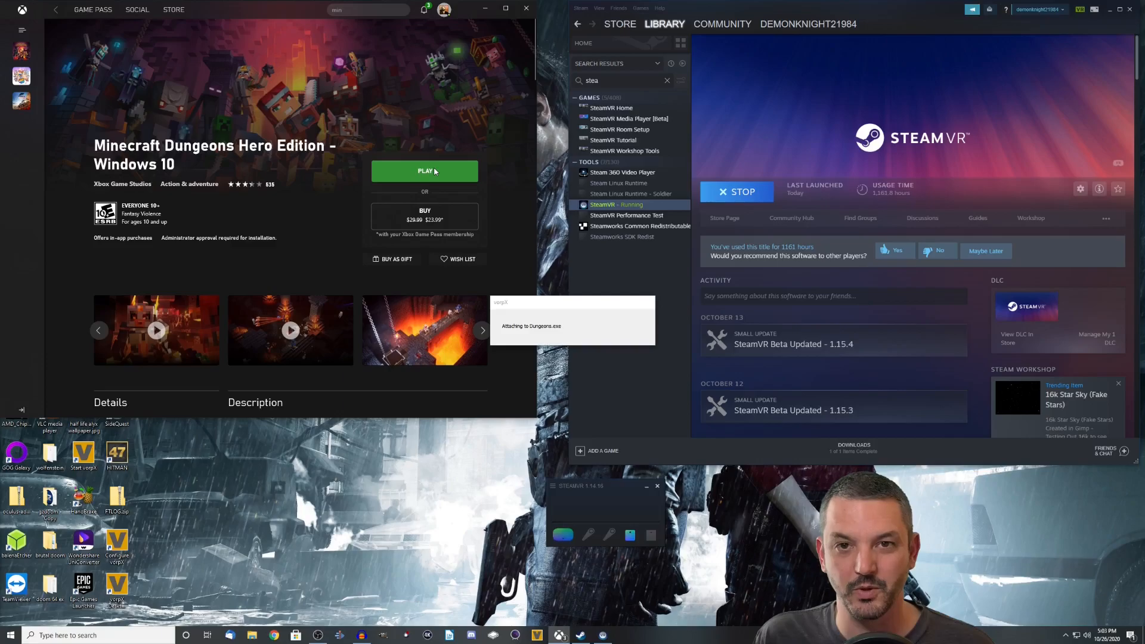
{"action": "left_click", "coordinate": [424, 171]}
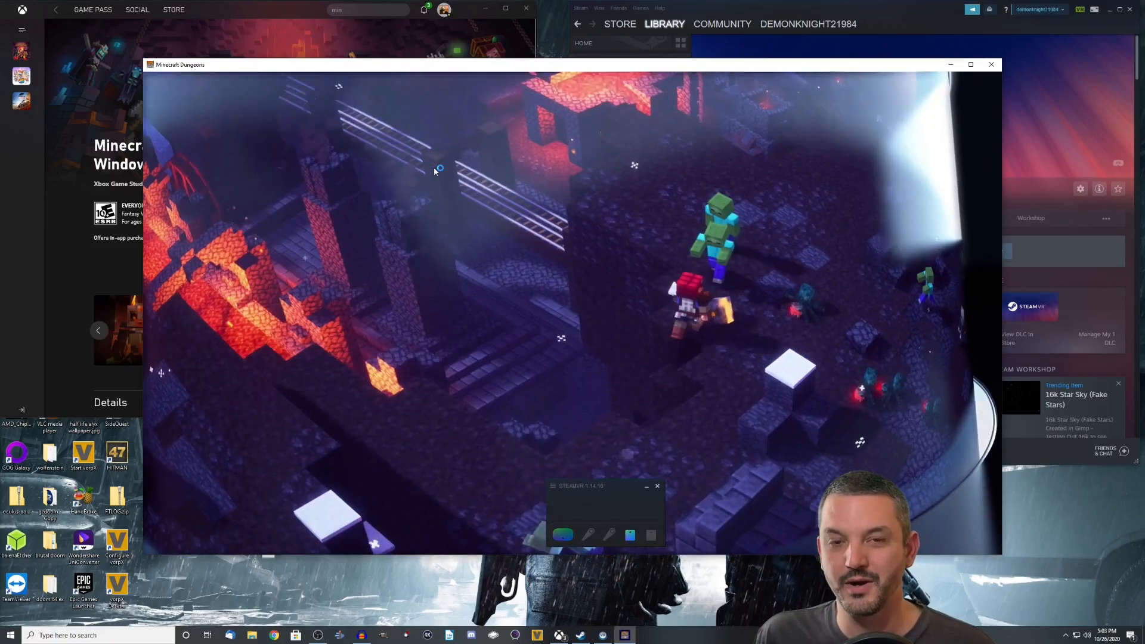